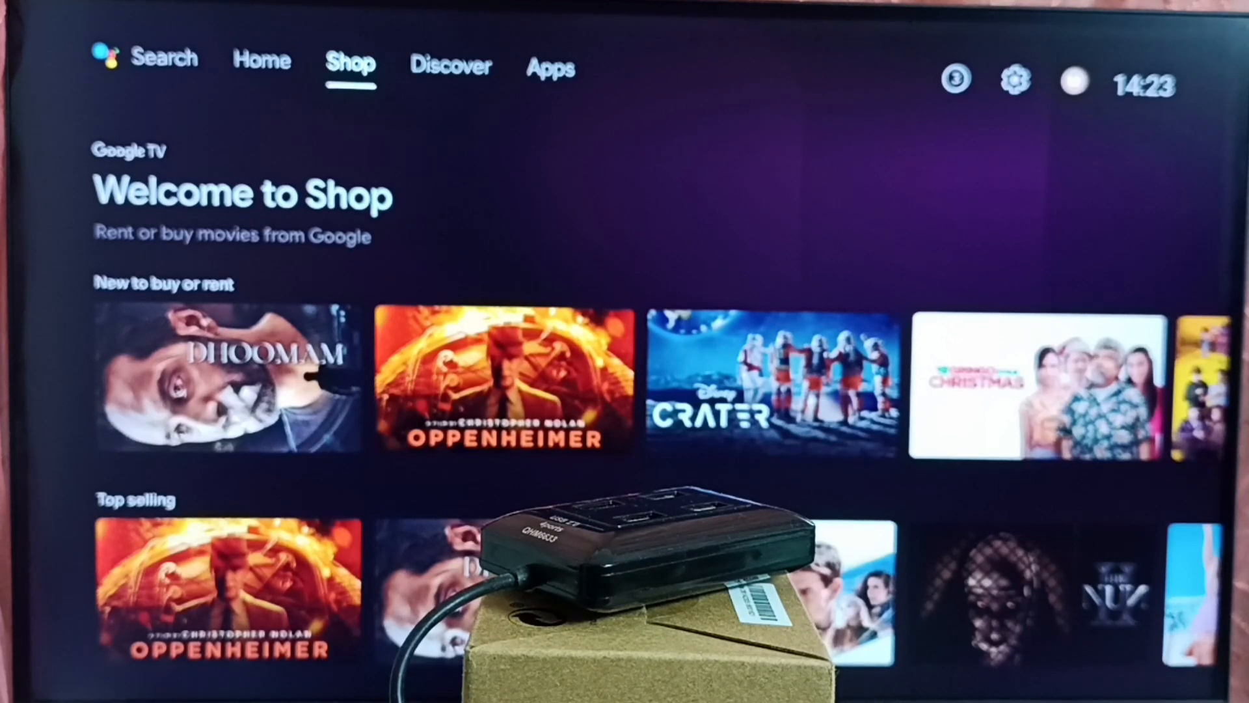
- Switch the Google TV home screen from the Shop page to the Apps page
left_click(549, 66)
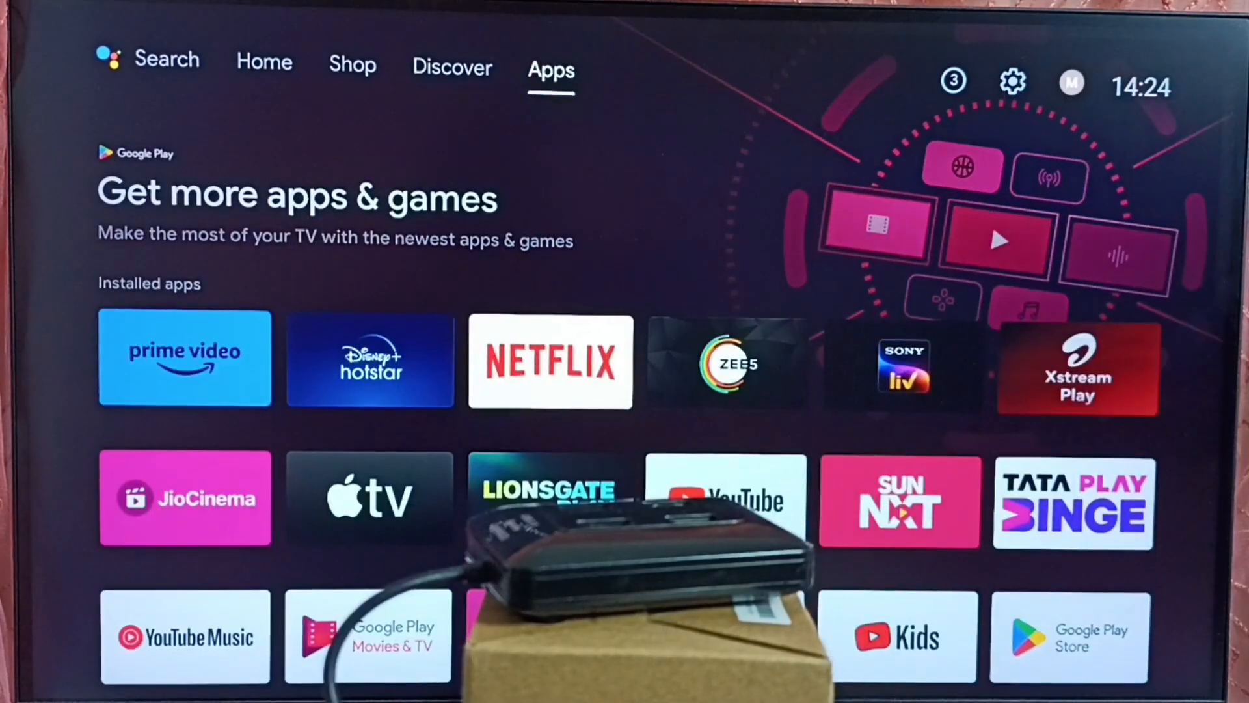
mouse_move(1012, 82)
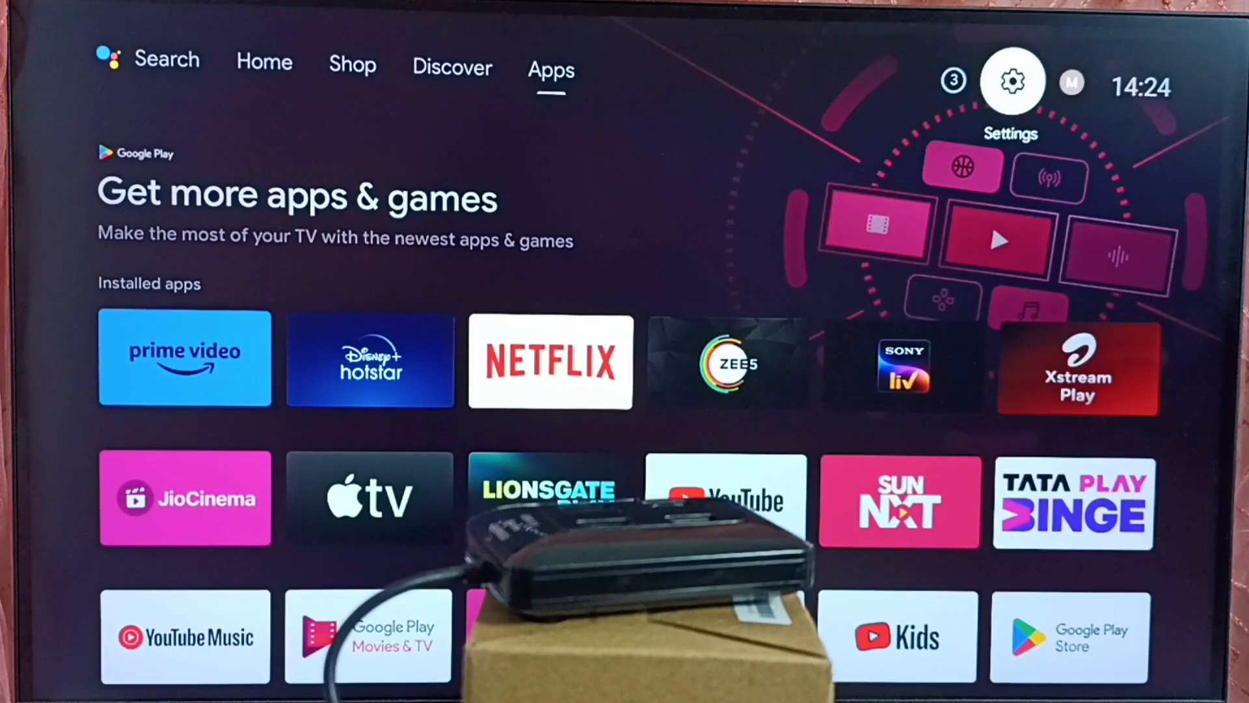
left_click(1012, 79)
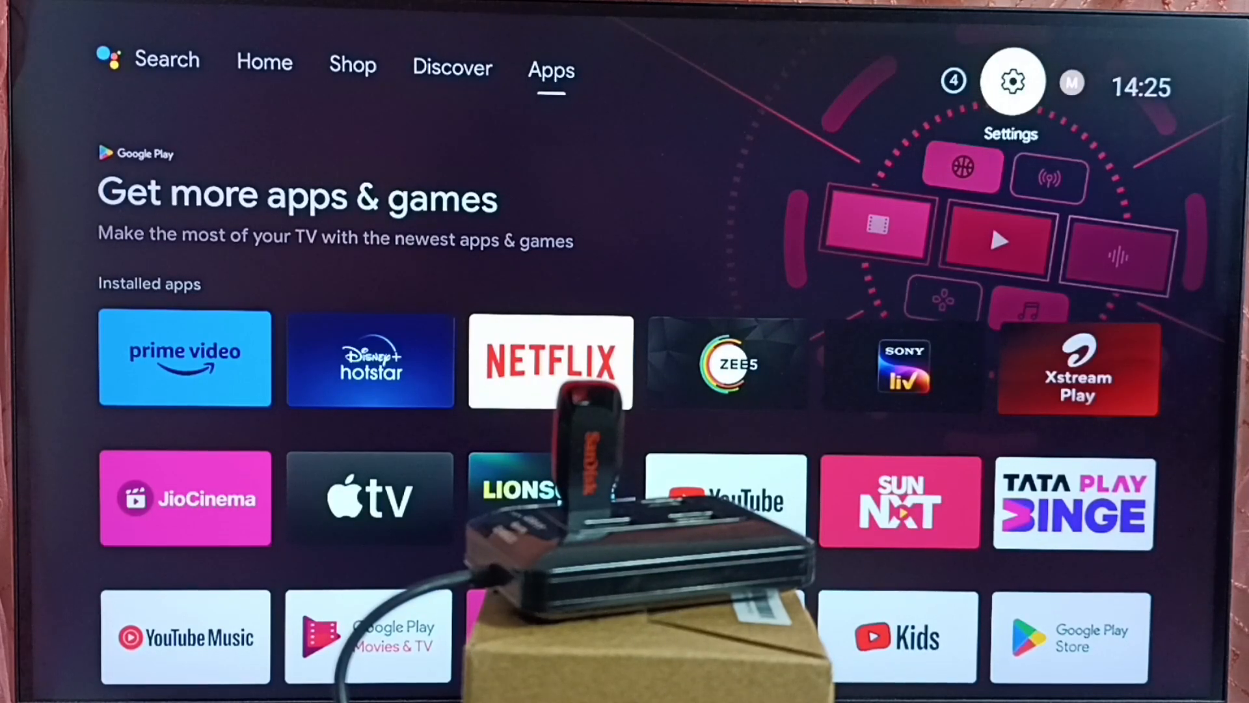
- Bring up the TV's Settings panel from the gear icon
left_click(1011, 80)
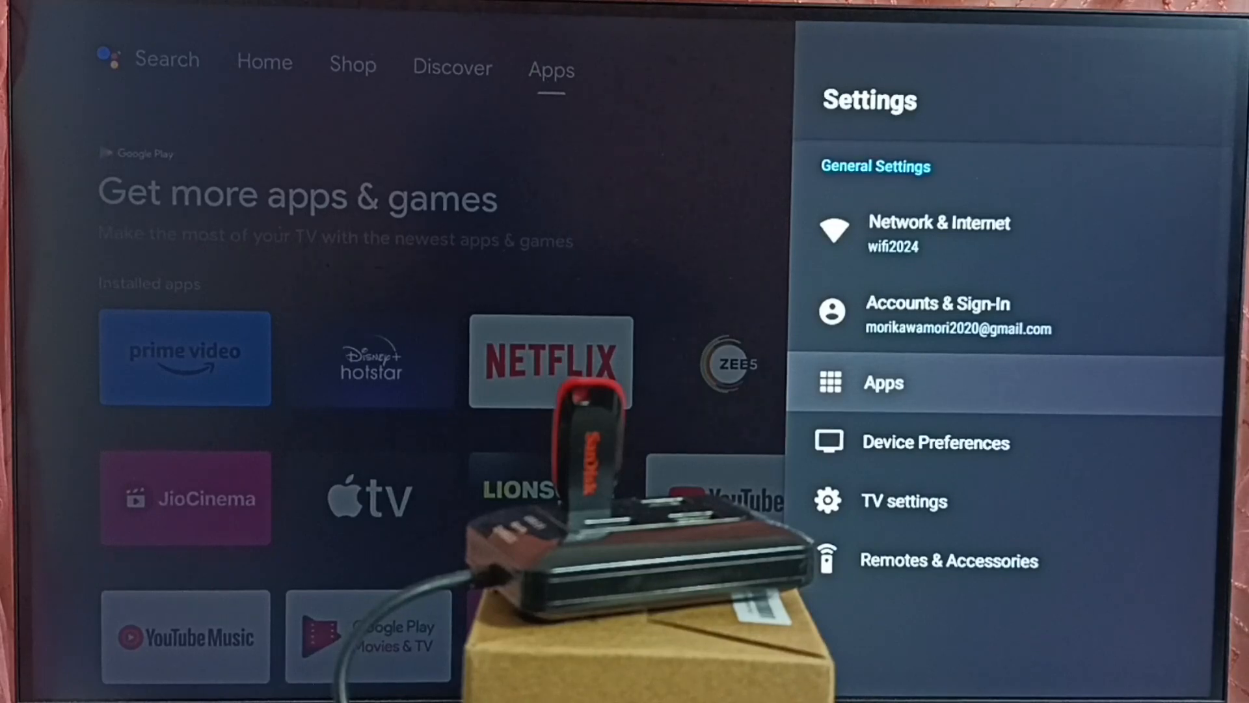
- Go into Settings > Apps and show the complete list of installed apps
left_click(882, 383)
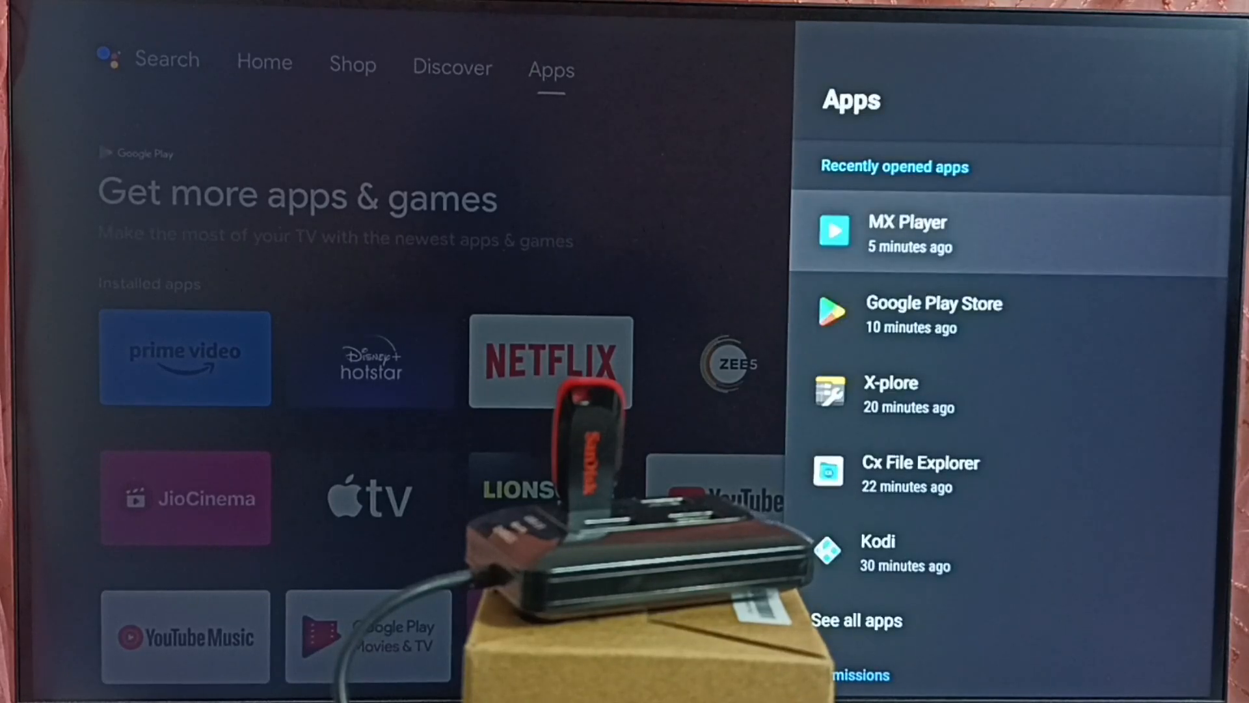
scroll("down", 3)
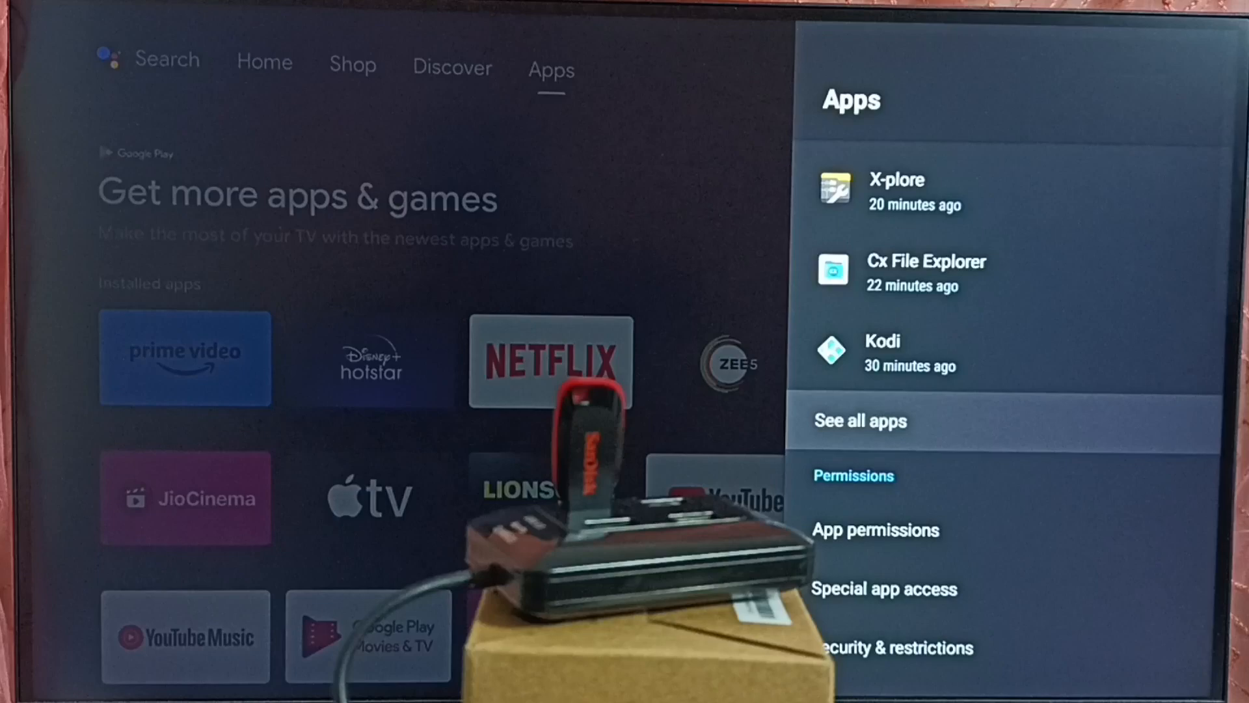
left_click(860, 420)
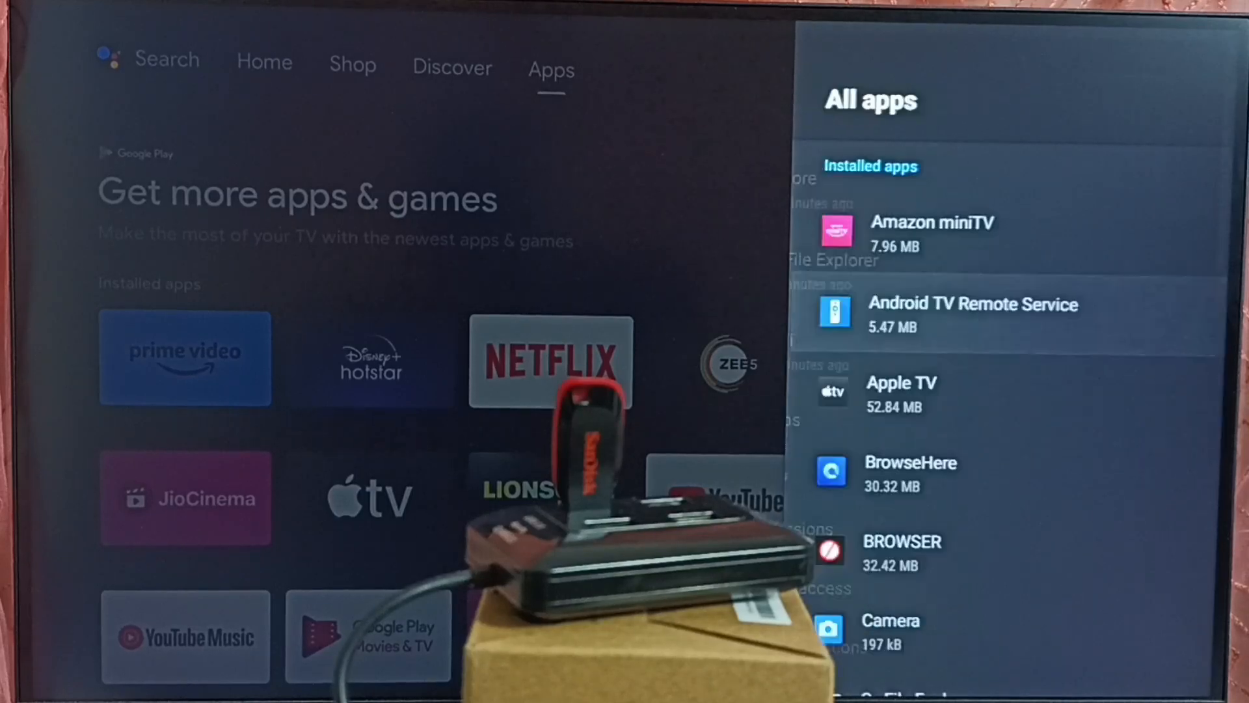
- Find Google Play Store in the All apps list and launch it
scroll("down", 3)
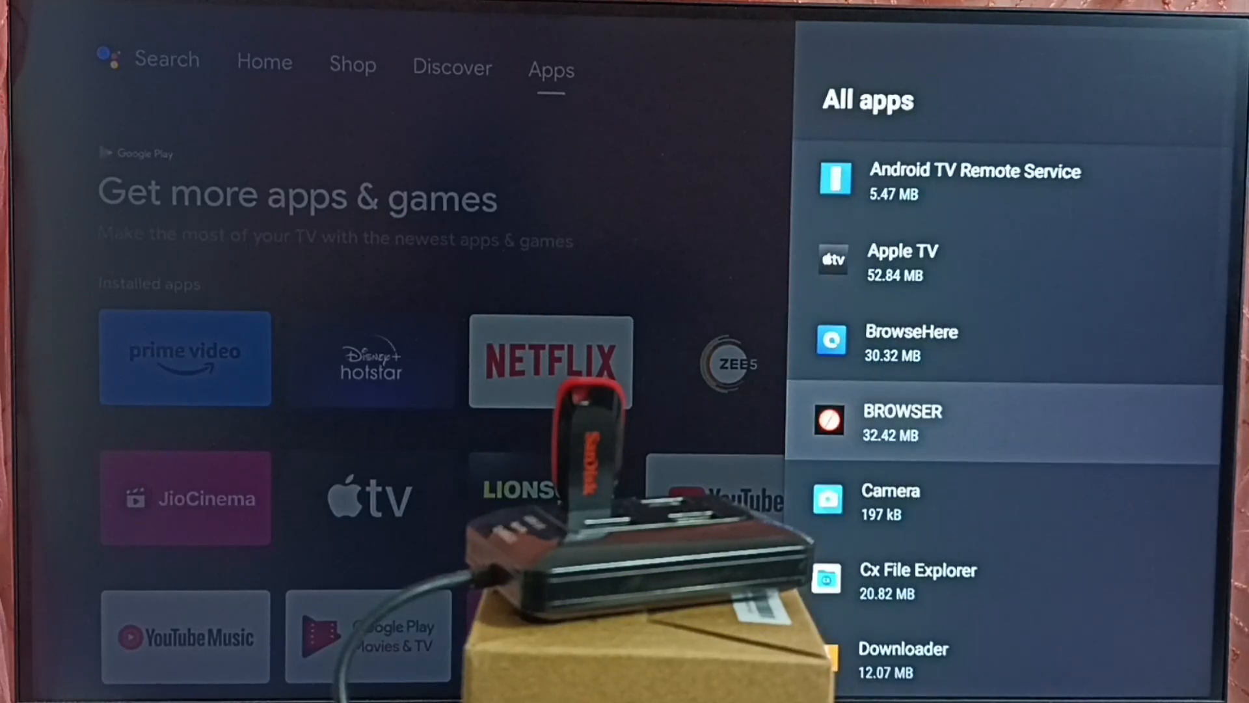
scroll("down", 3)
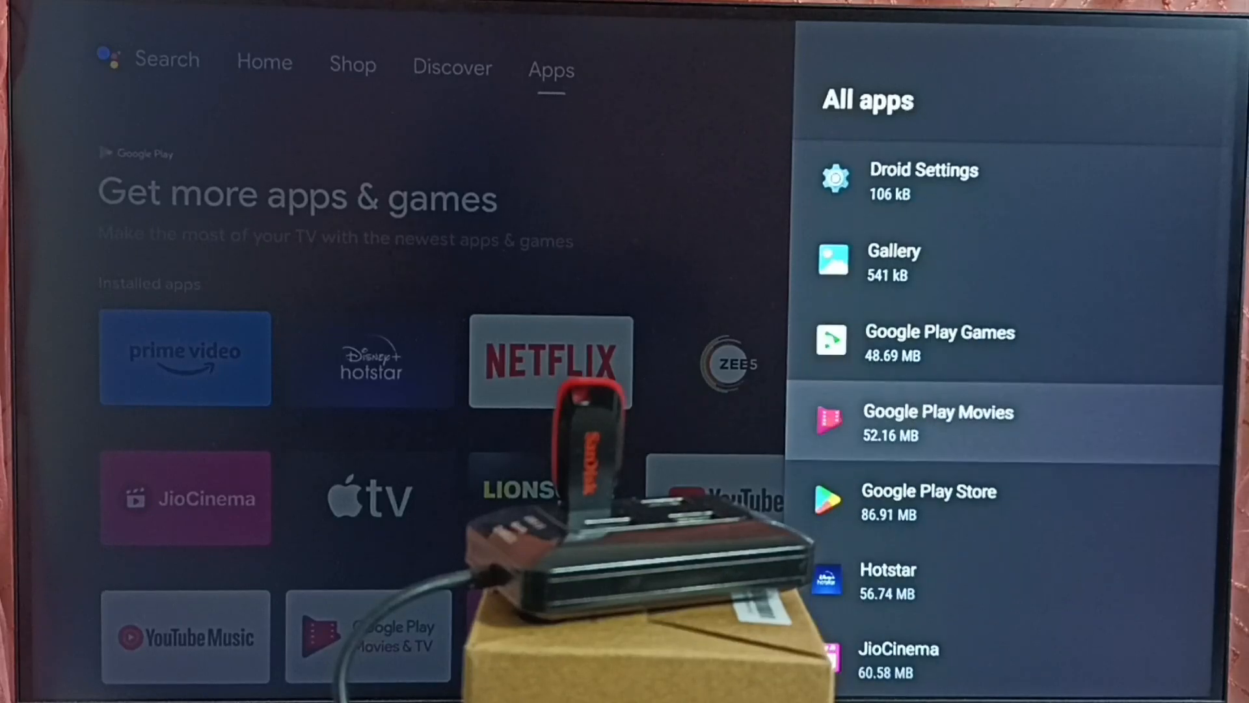
scroll("down", 3)
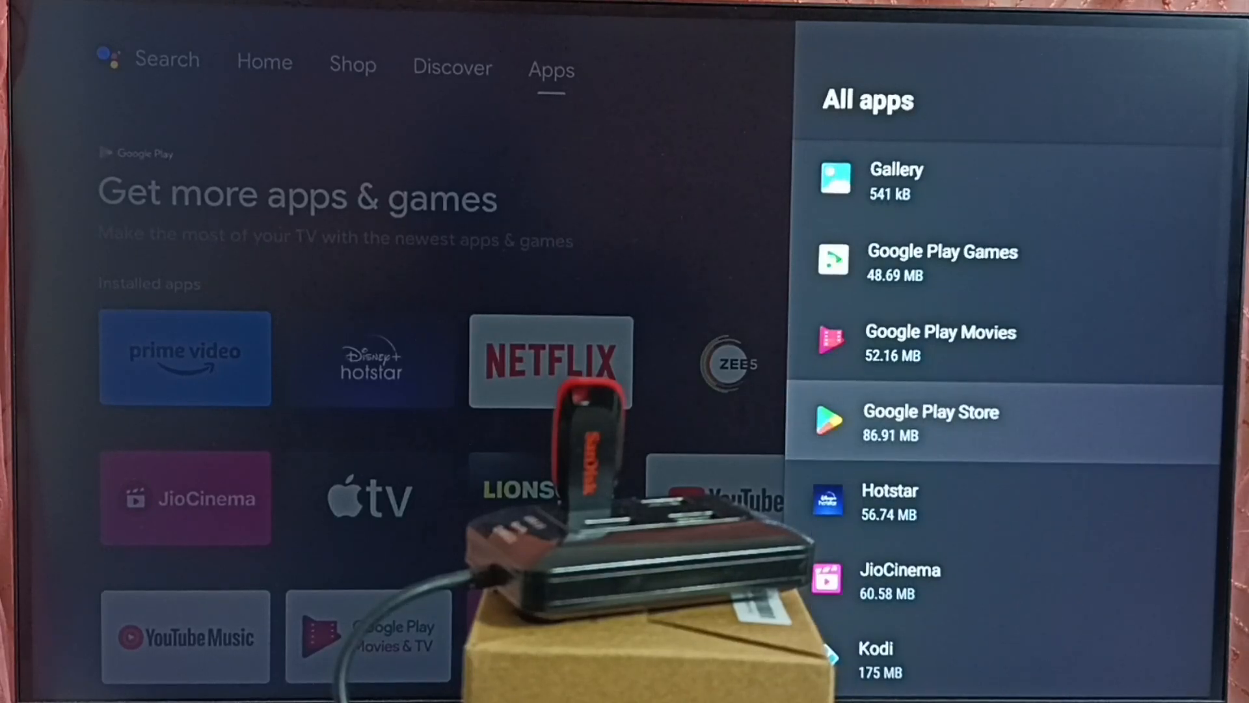
scroll("down", 3)
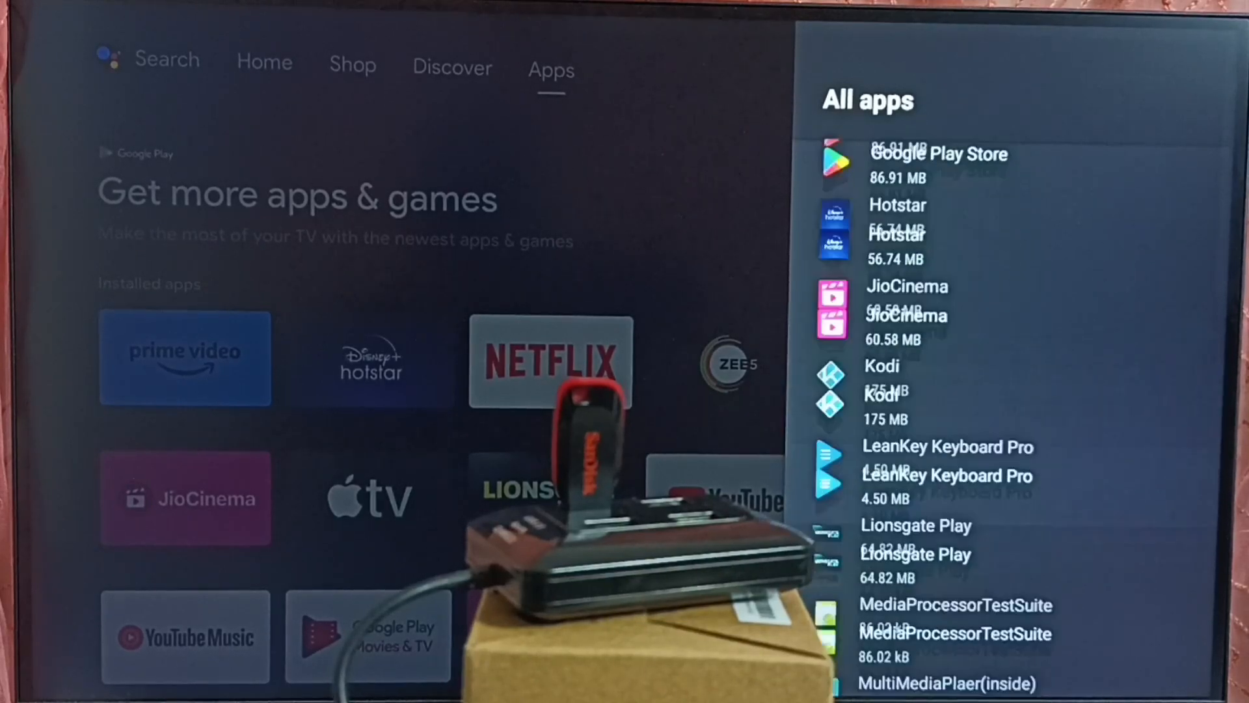
scroll("down", 3)
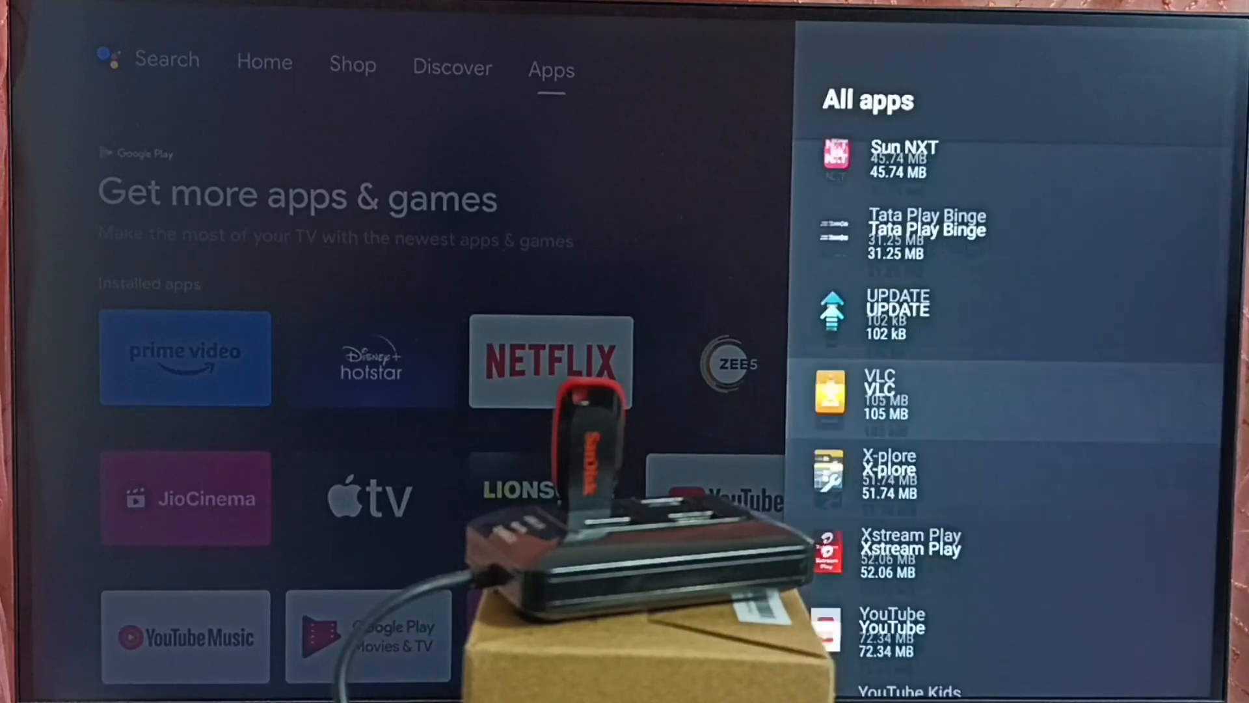
scroll("down", 3)
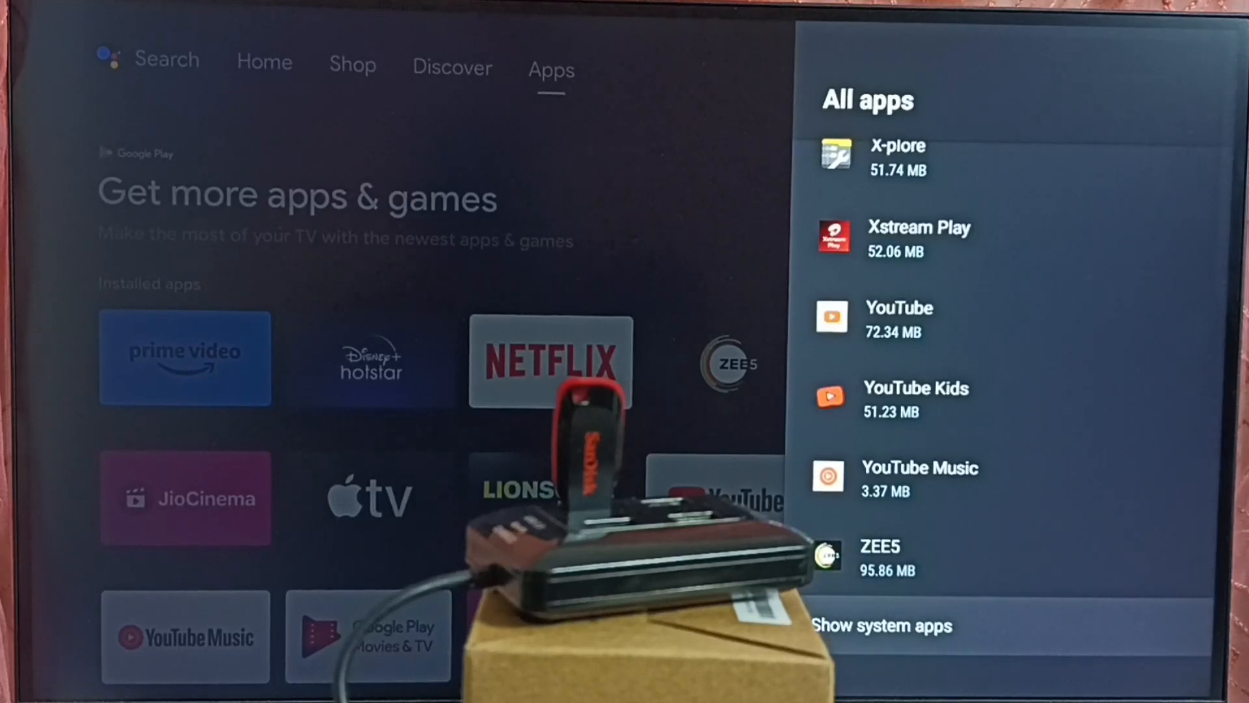
scroll("up", 3)
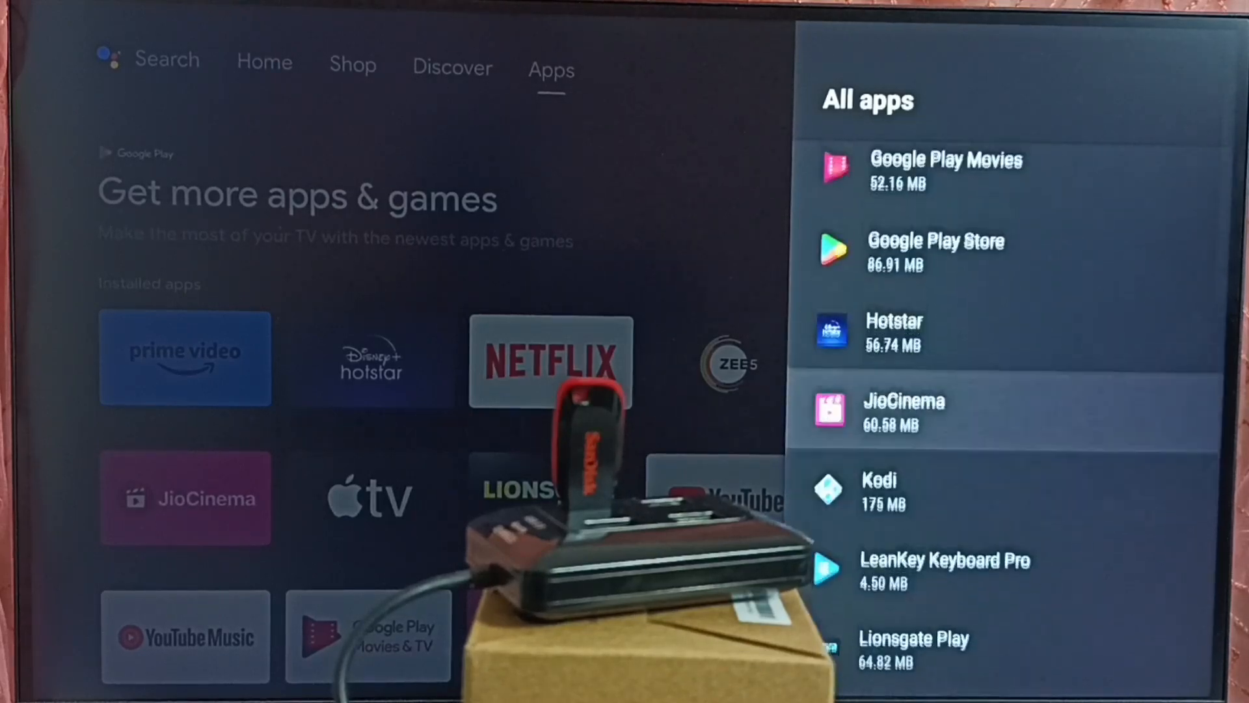
left_click(935, 240)
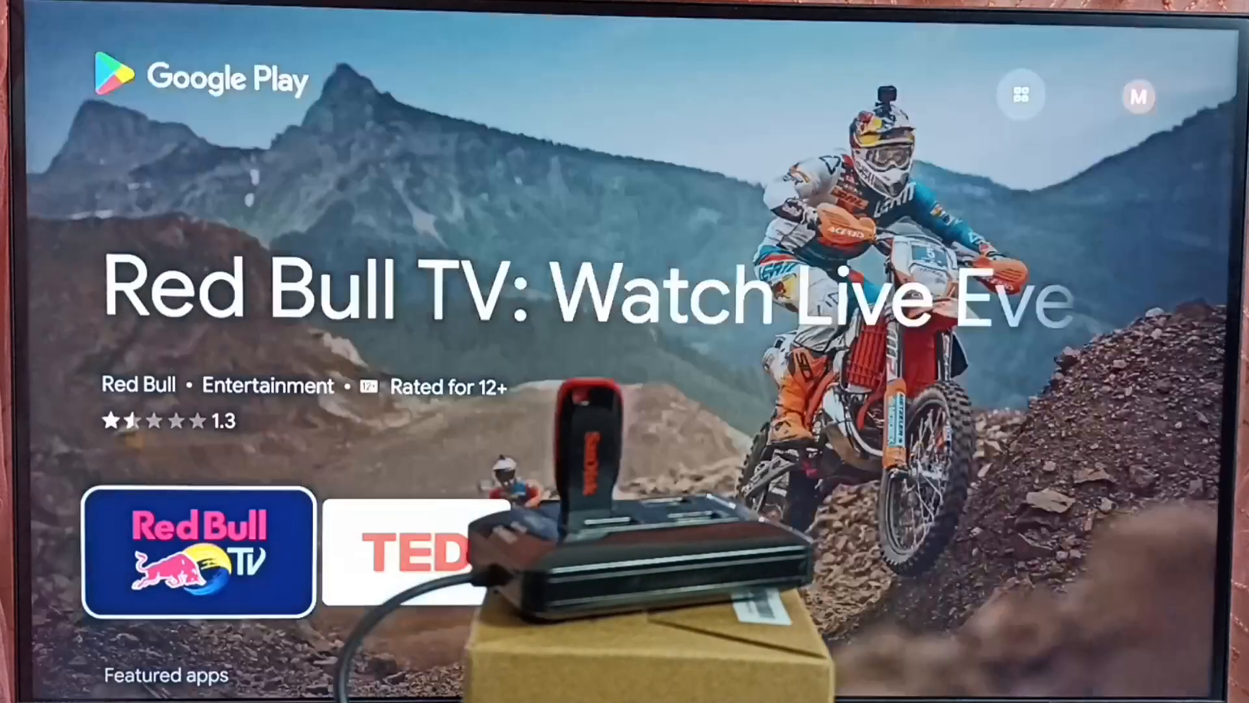
- Search the Play Store for "ko" and choose the Kodi result
left_click(734, 90)
type("ko")
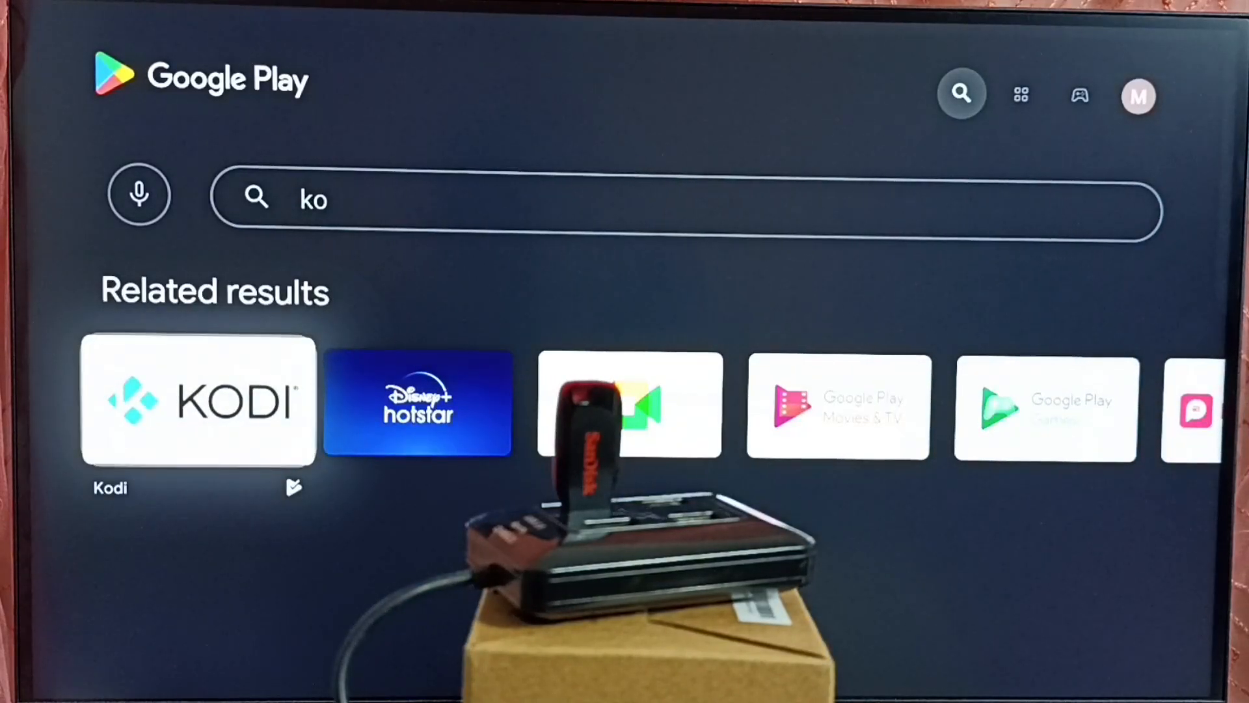
left_click(198, 402)
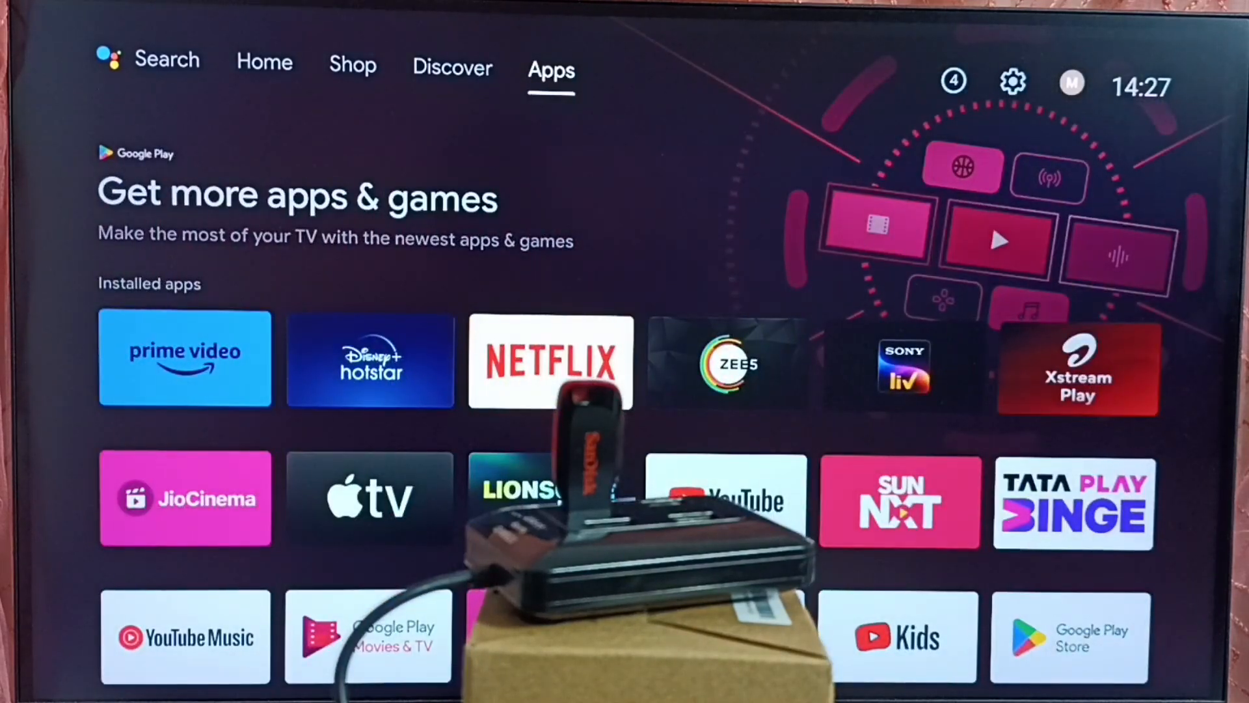
- Launch Kodi from its tile further down the Apps page
scroll("down", 3)
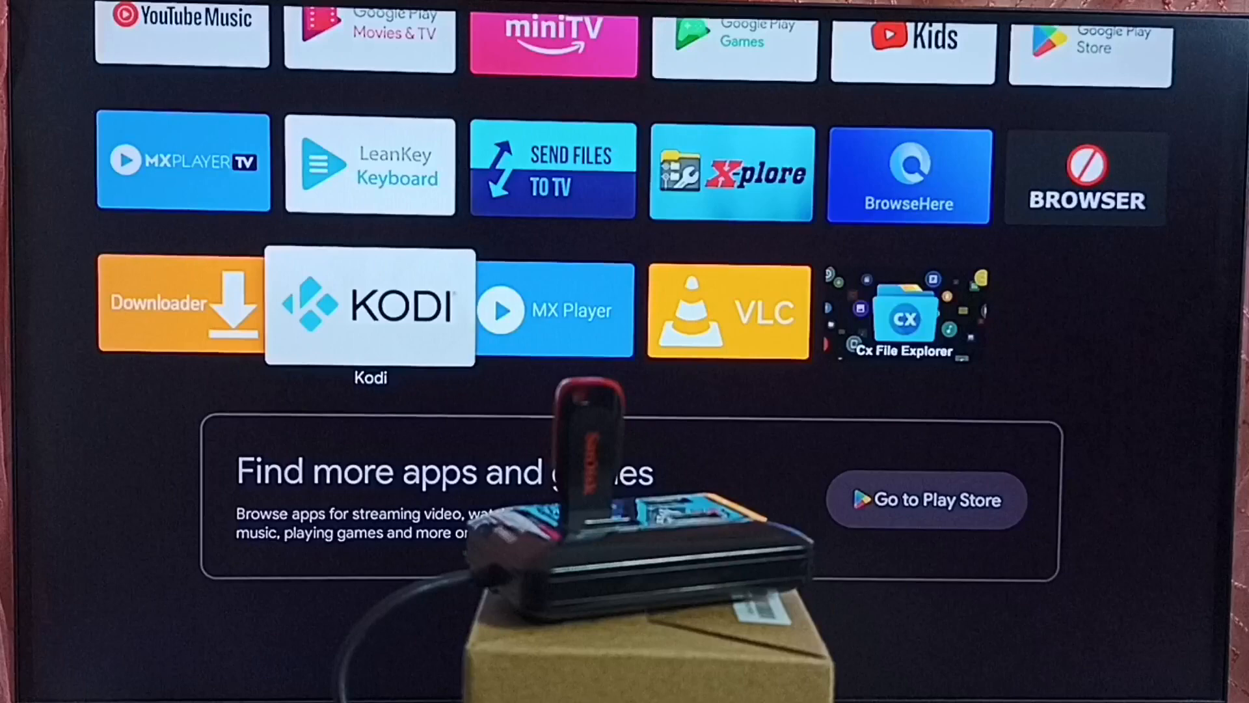
left_click(370, 309)
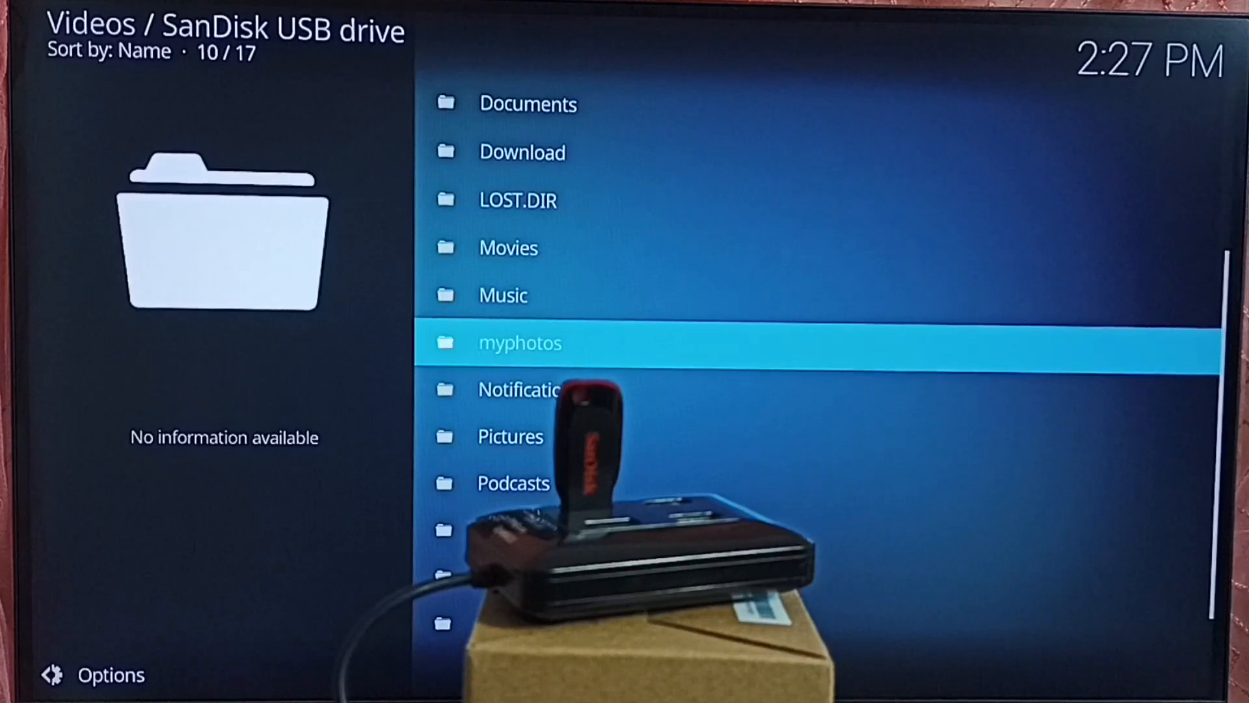
- Play Big Buck Bunny 60fps 4K Blender.mp4 from the USB drive and return to Kodi's menu over it
scroll("down", 3)
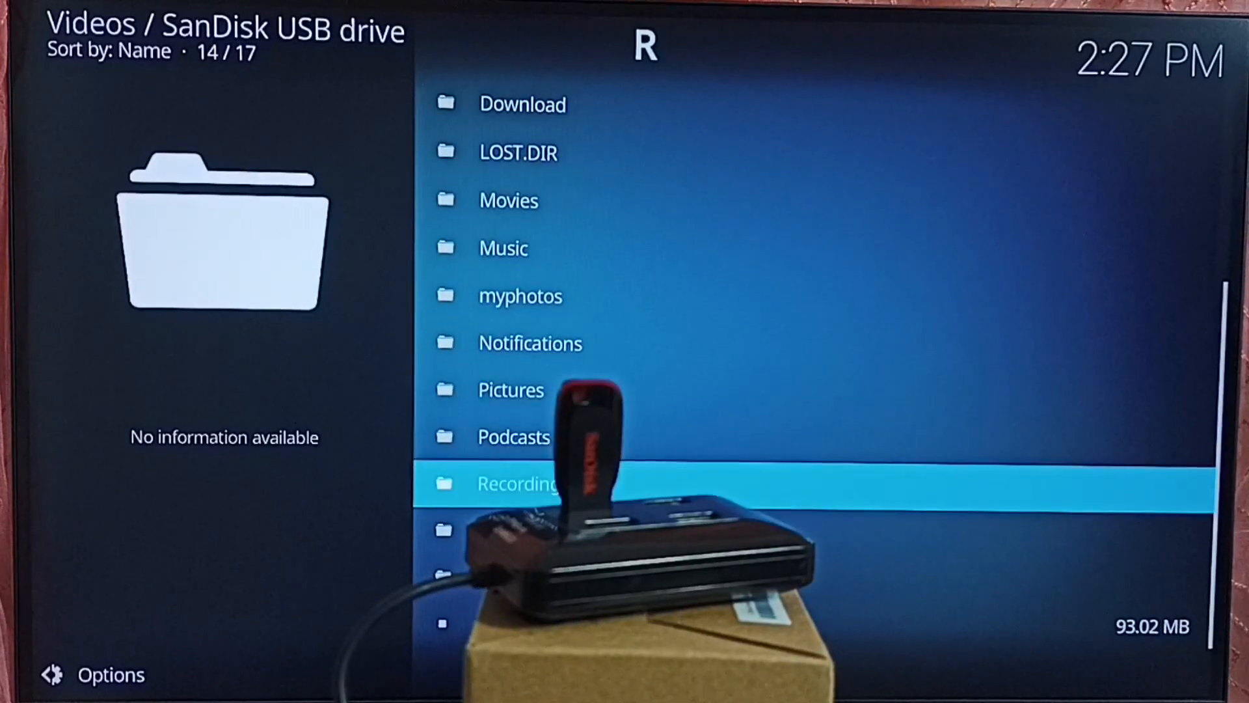
scroll("down", 3)
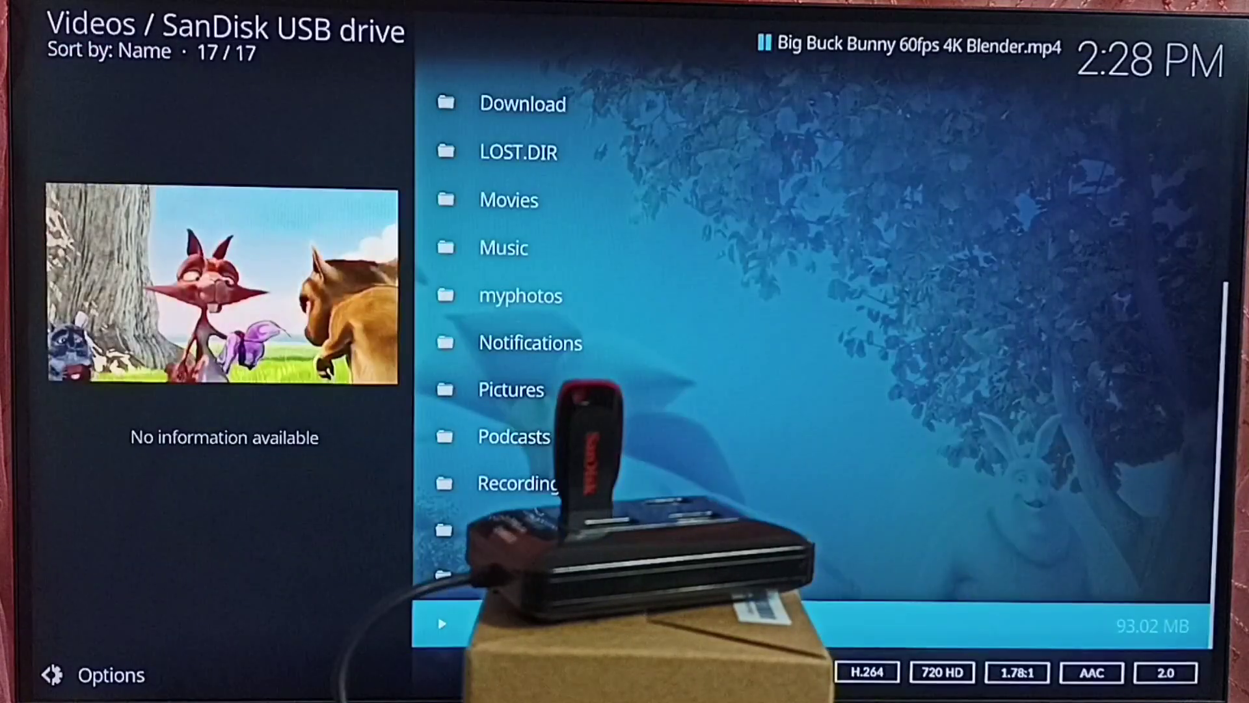
key("Back")
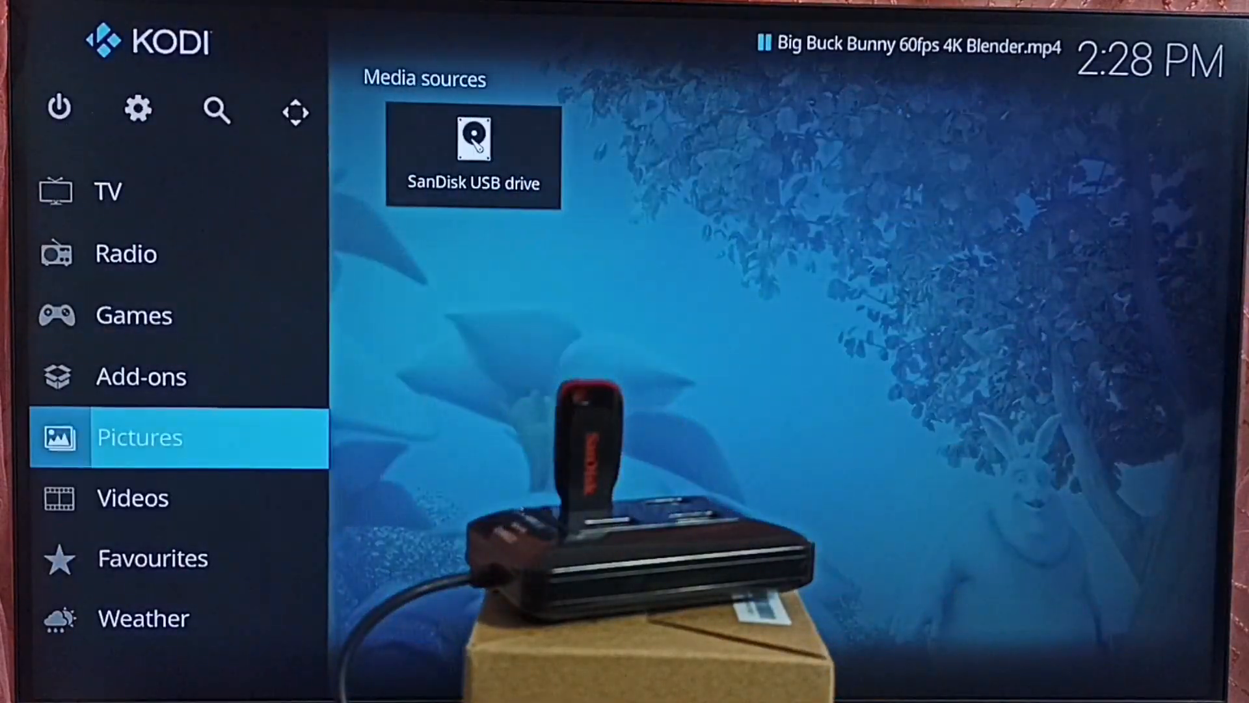
- Browse Pictures on the SanDisk USB drive into the myphotos folder of dog and cat photos
left_click(139, 437)
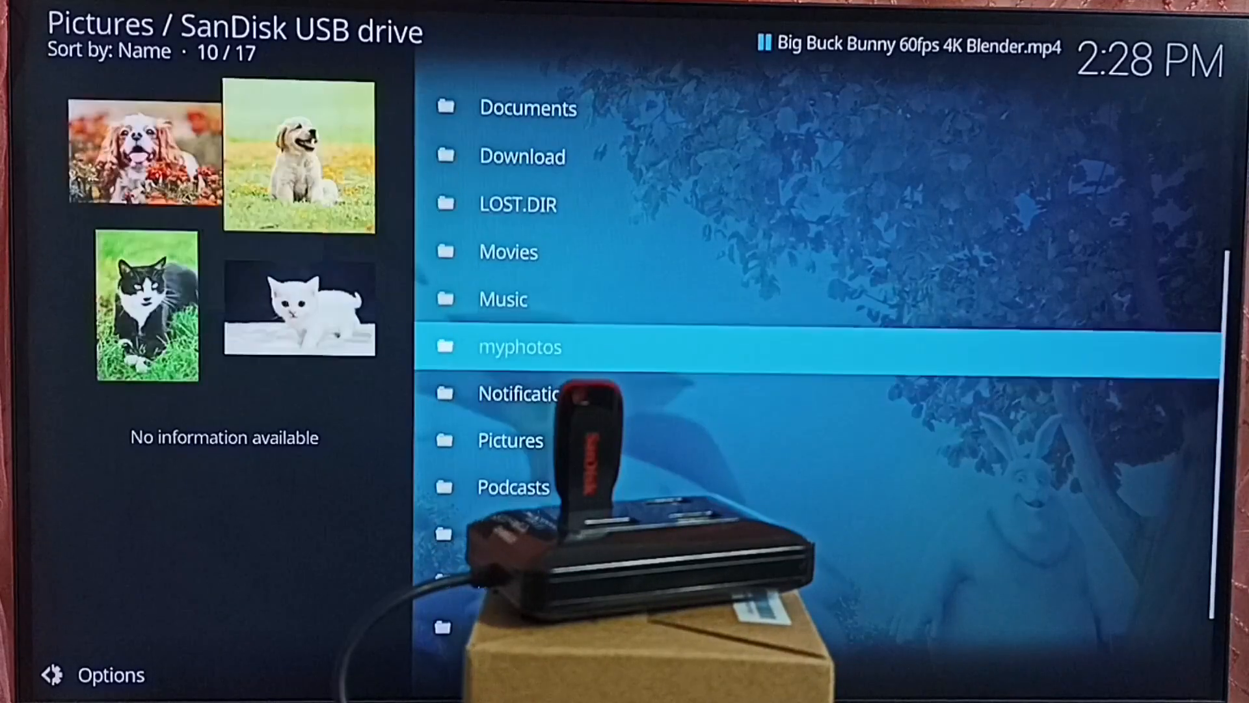
left_click(520, 346)
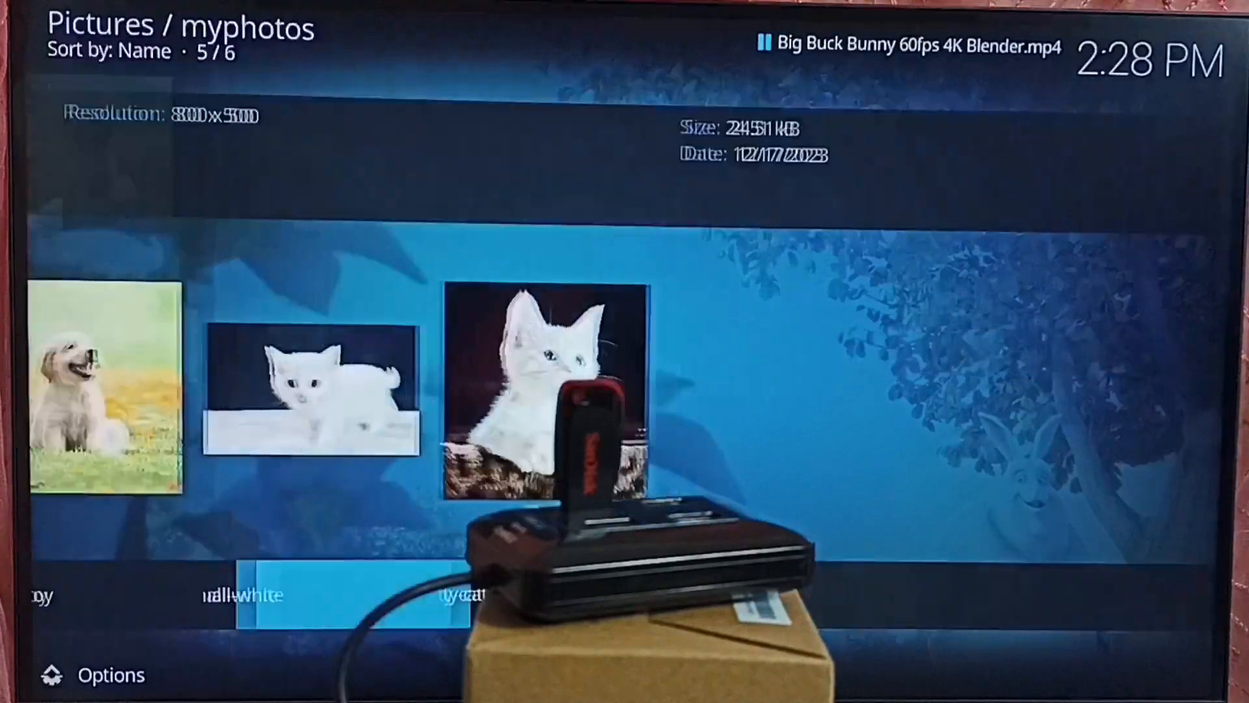
scroll("left", 3)
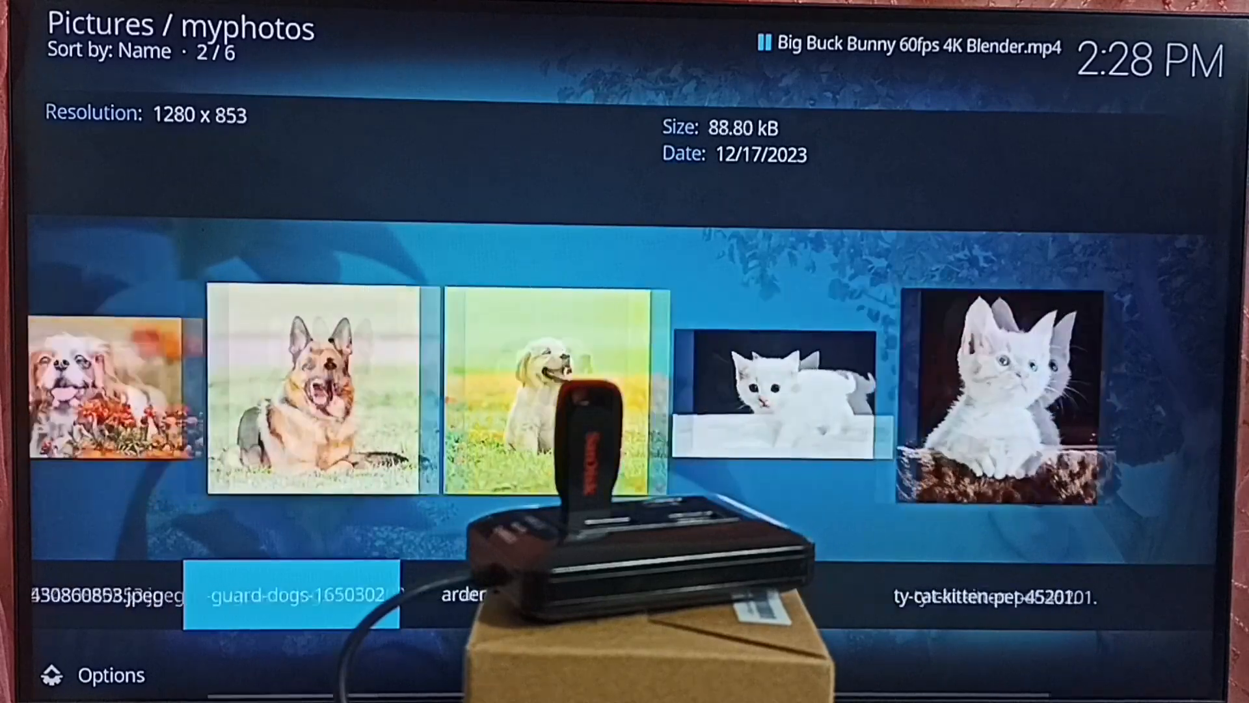